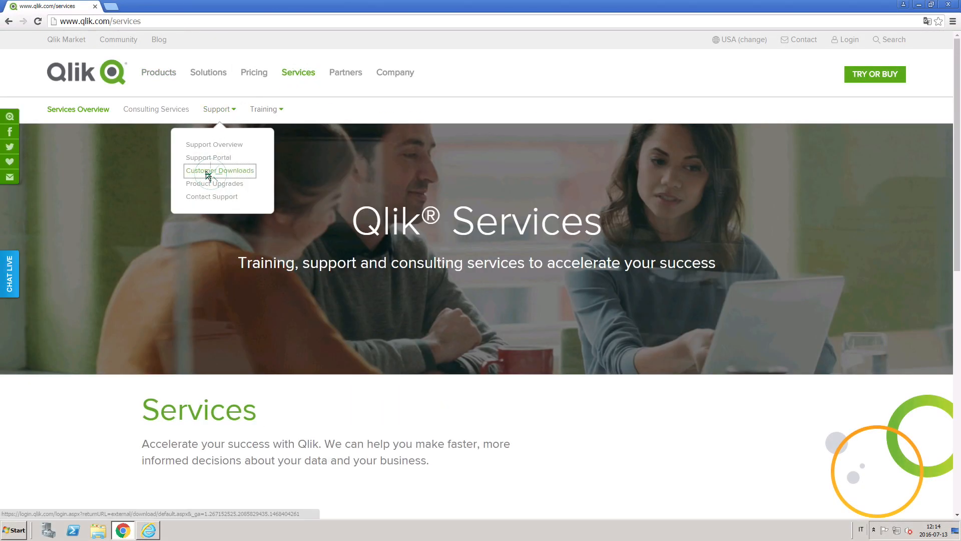
Go to the Qlik customer downloads page from qlik.com Support
left_click(219, 170)
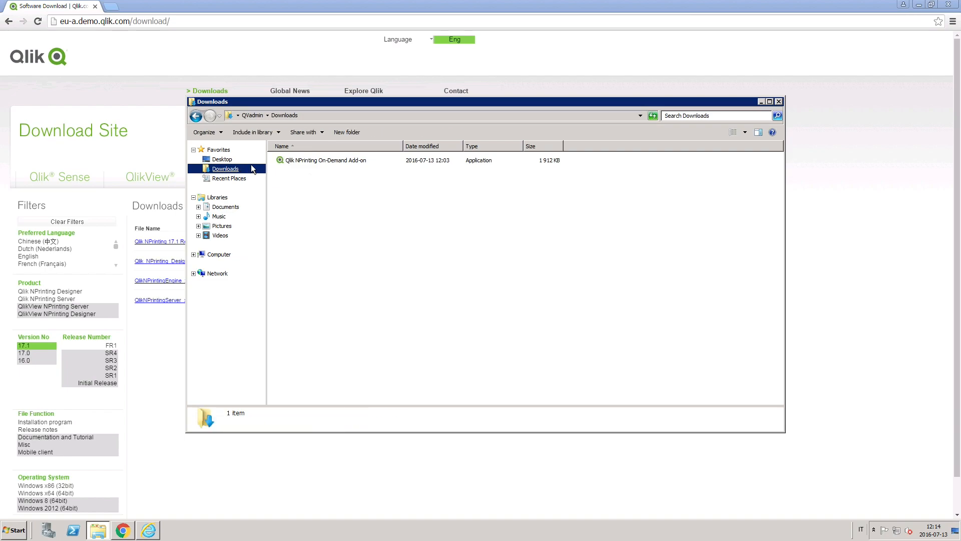
Launch the On-Demand Add-on installer from Downloads, confirming Run, Install and the UAC prompt
double_click(326, 160)
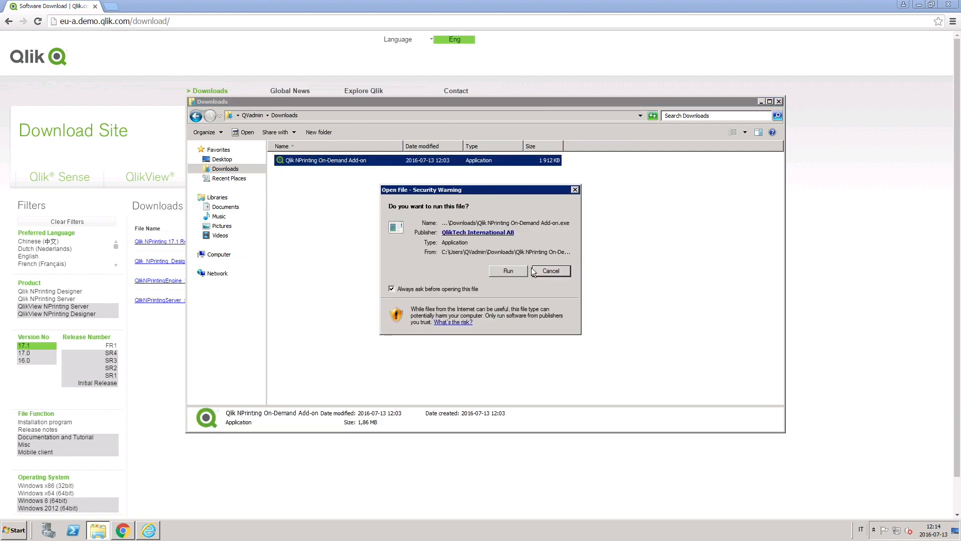
left_click(508, 271)
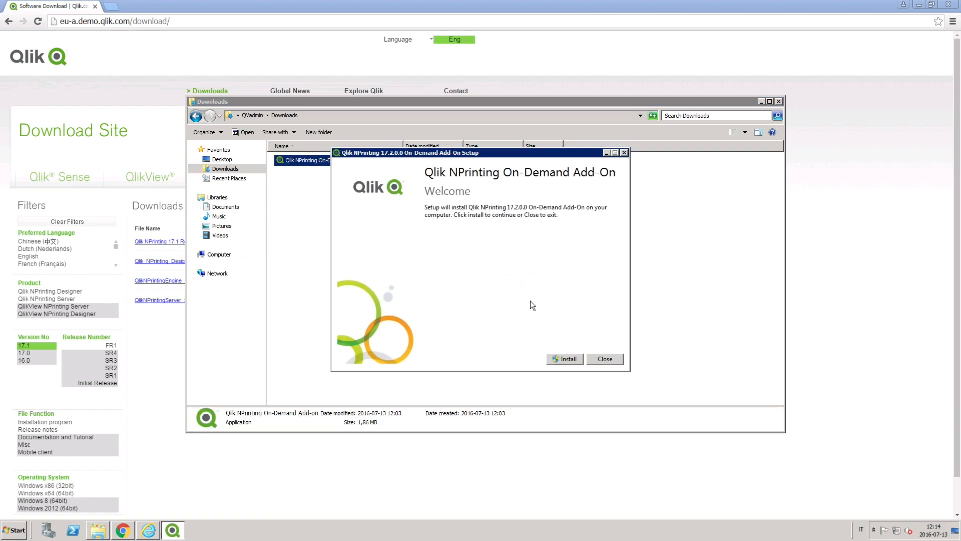
left_click(563, 358)
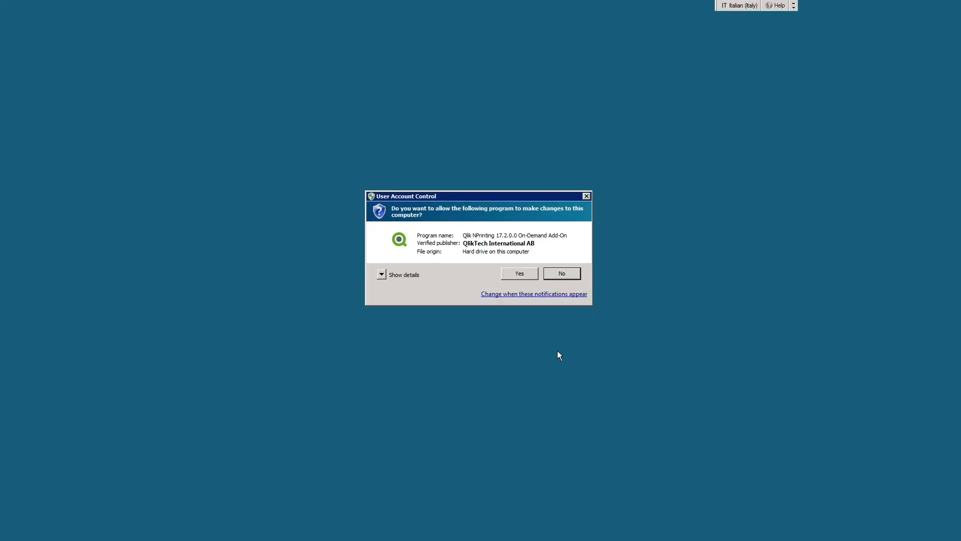
left_click(517, 274)
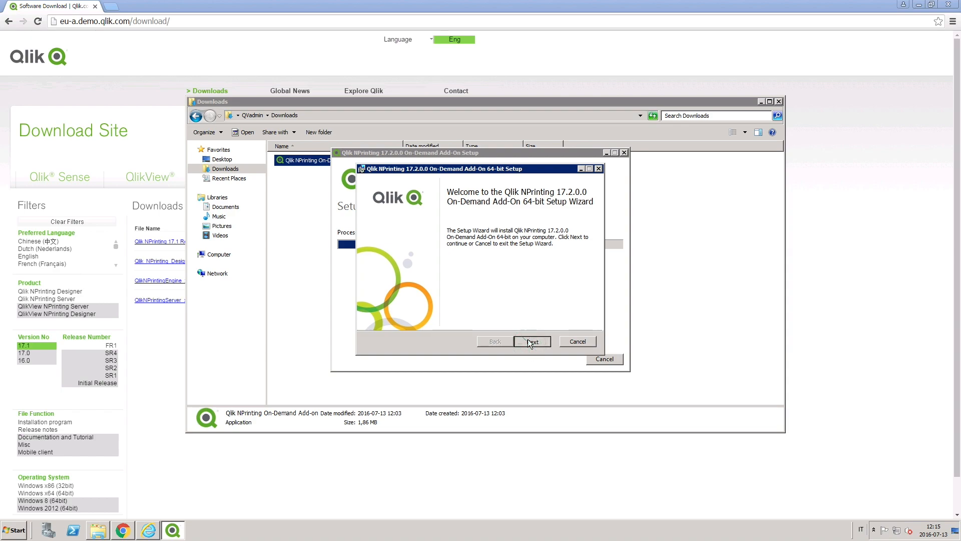
Move past the welcome page and accept the license agreement to reach the server URL step
left_click(531, 341)
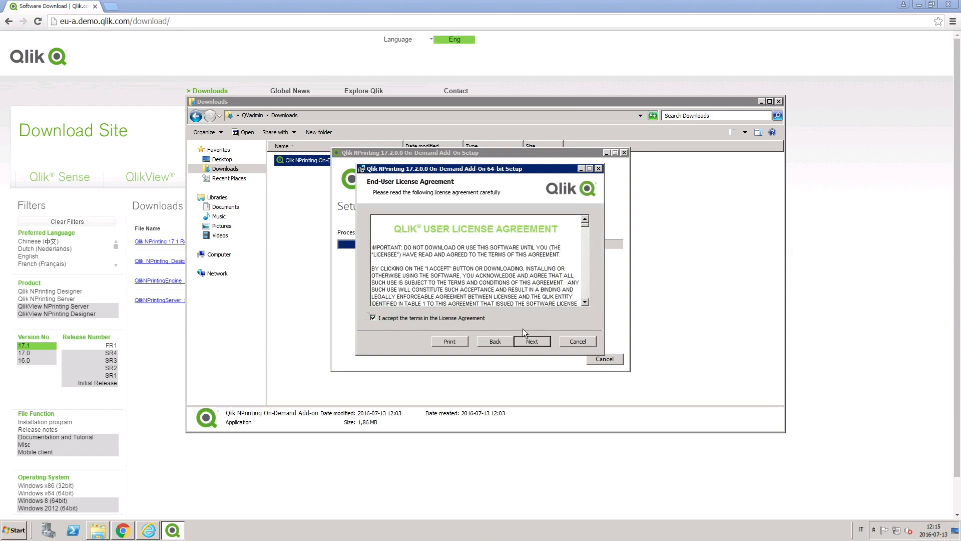
left_click(531, 341)
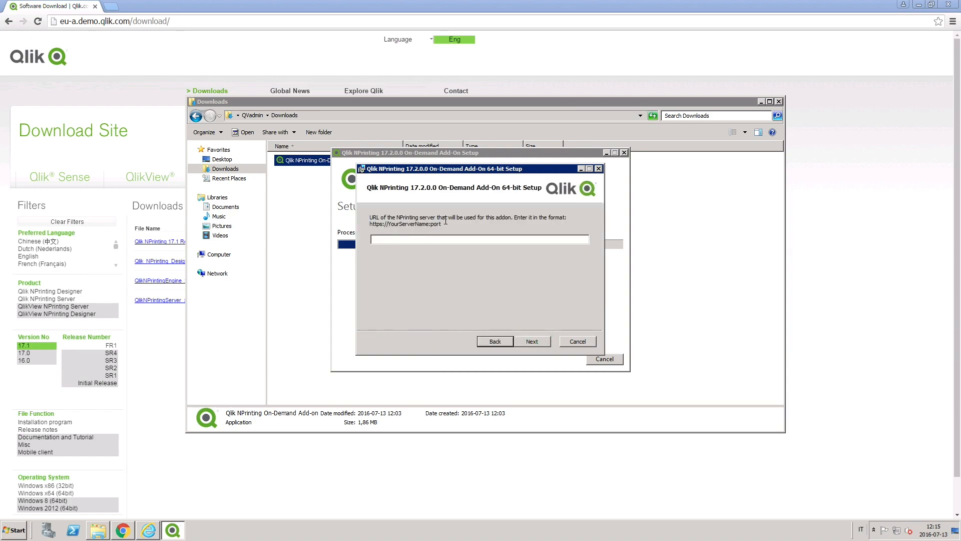
type("https://rd-gpn-np.rdlu")
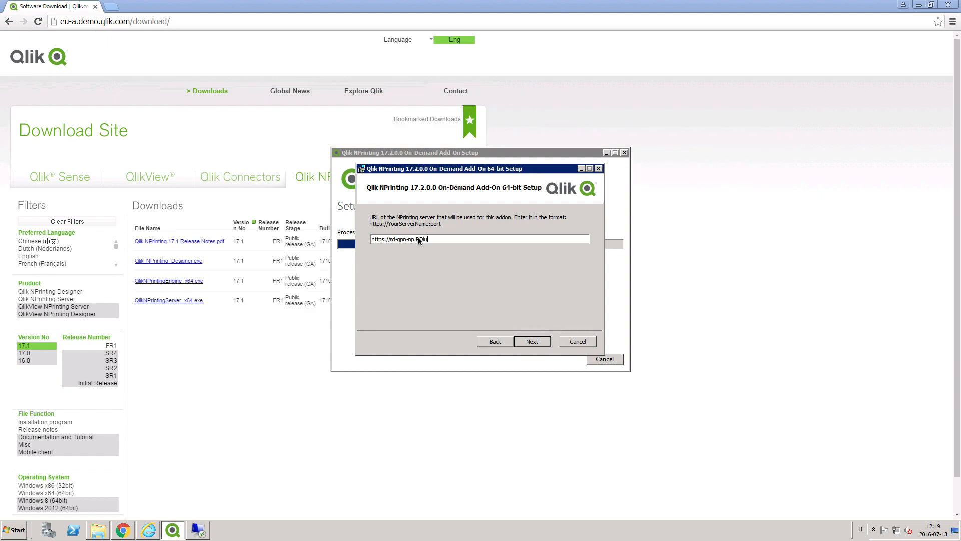
type(".RDlund.qlikteck.com:")
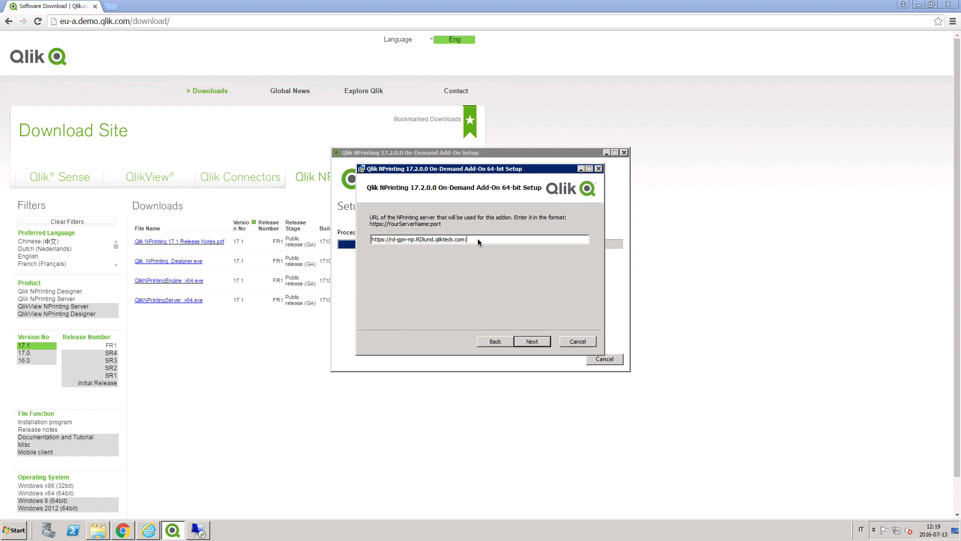
left_click(542, 345)
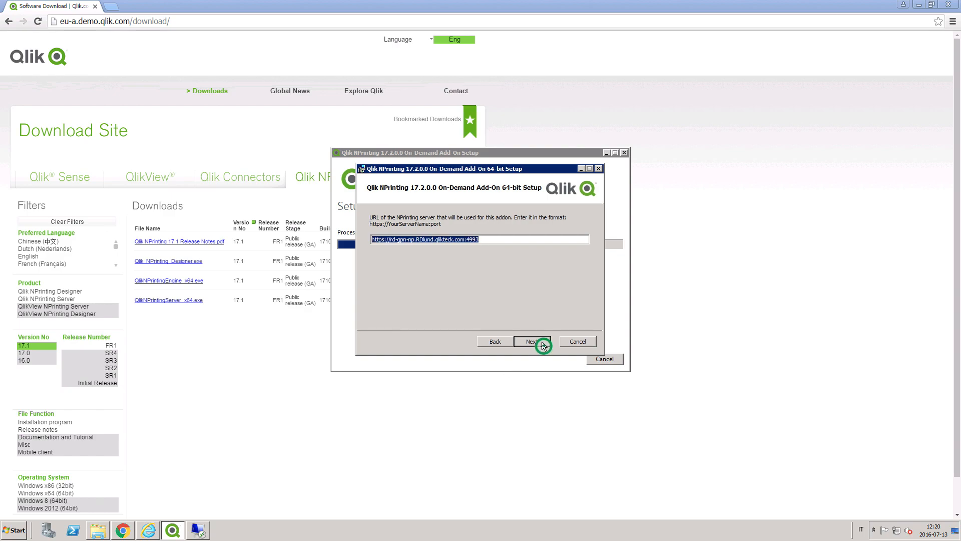
Submit the server address and finish the On-Demand Add-On installation
left_click(531, 341)
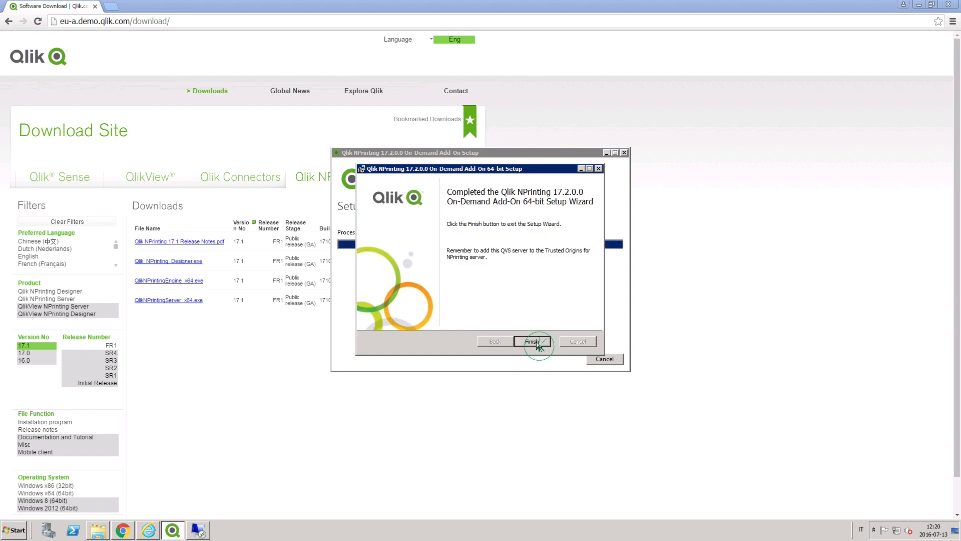
left_click(530, 341)
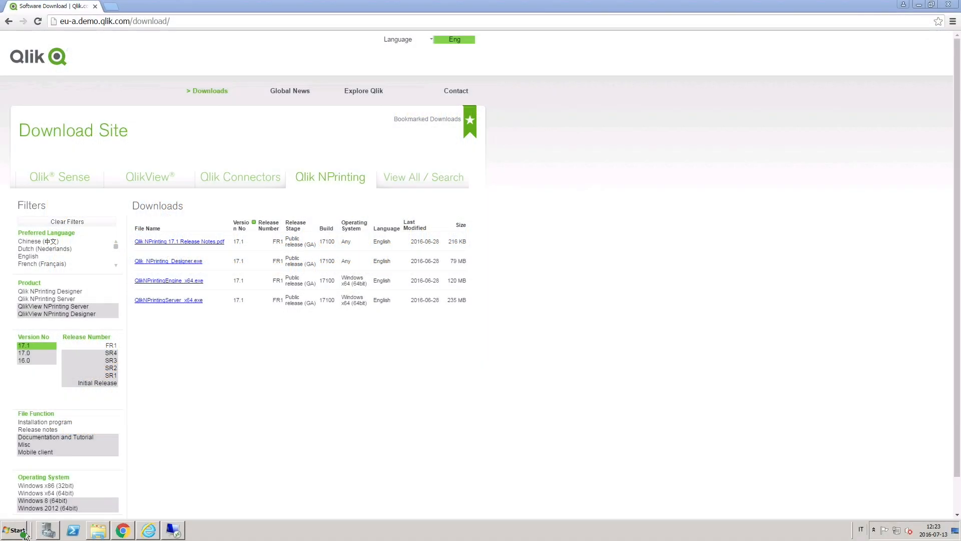
Find 'edit local users and groups' from Start and show the computer's local Groups list
type("ed")
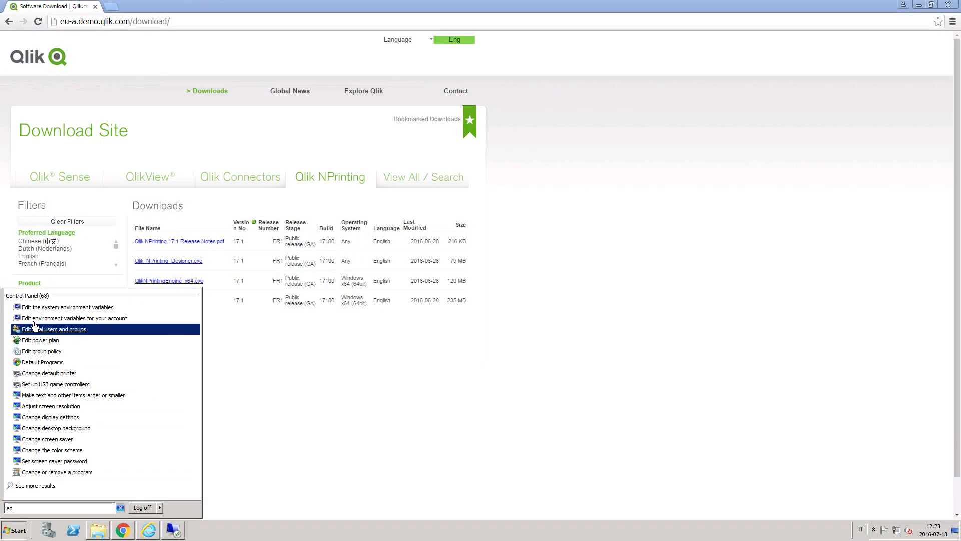
left_click(54, 329)
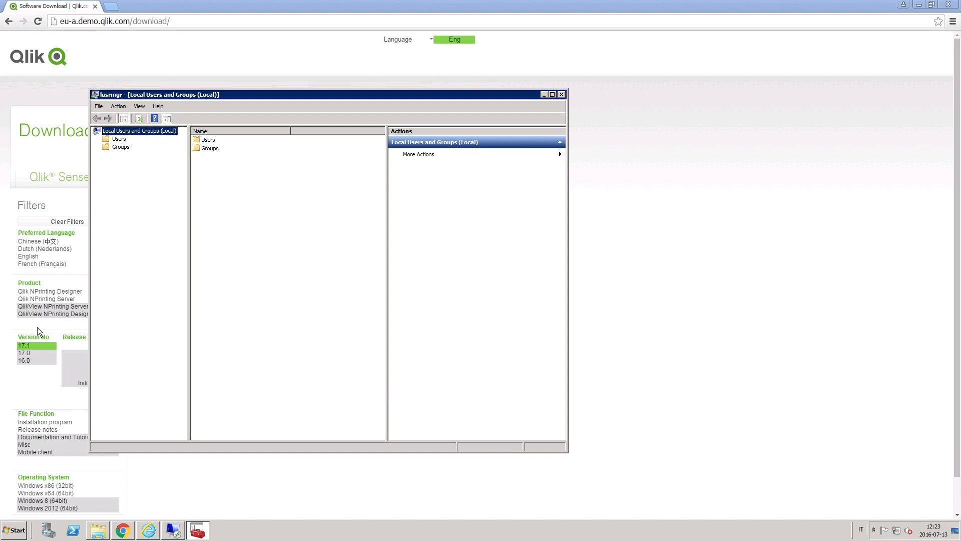
left_click(121, 146)
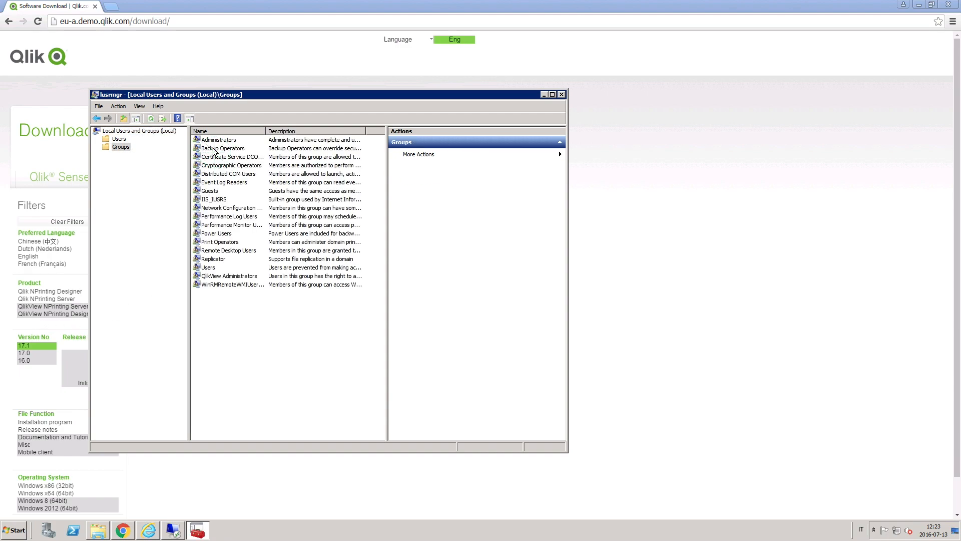
Create a 'QlikView Management API' local group with a description and one domain user as member
double_click(227, 276)
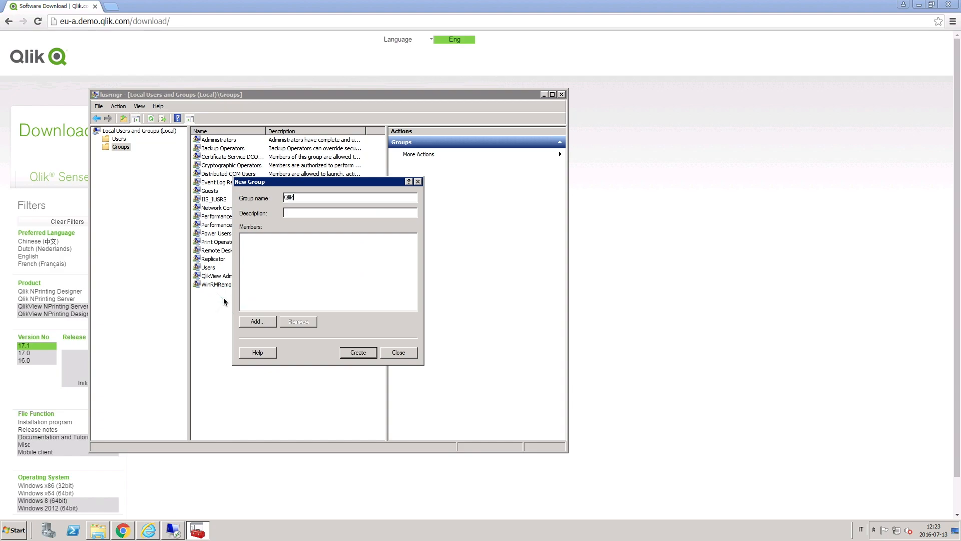
type("QlikView Management API")
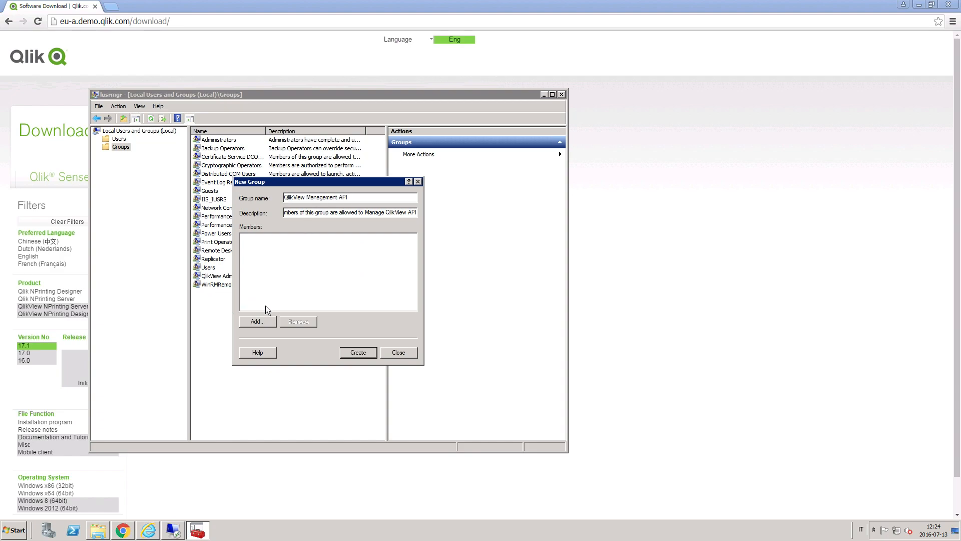
left_click(255, 321)
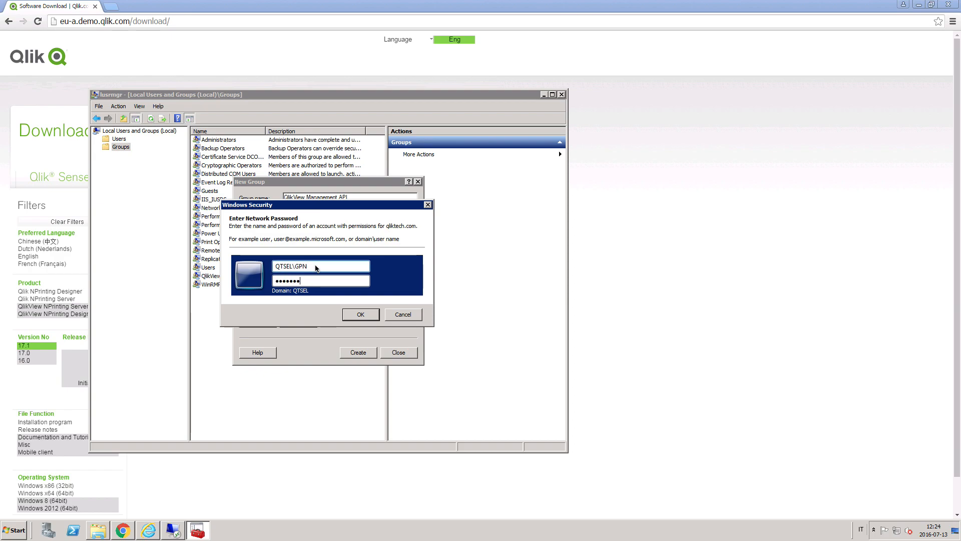
left_click(360, 314)
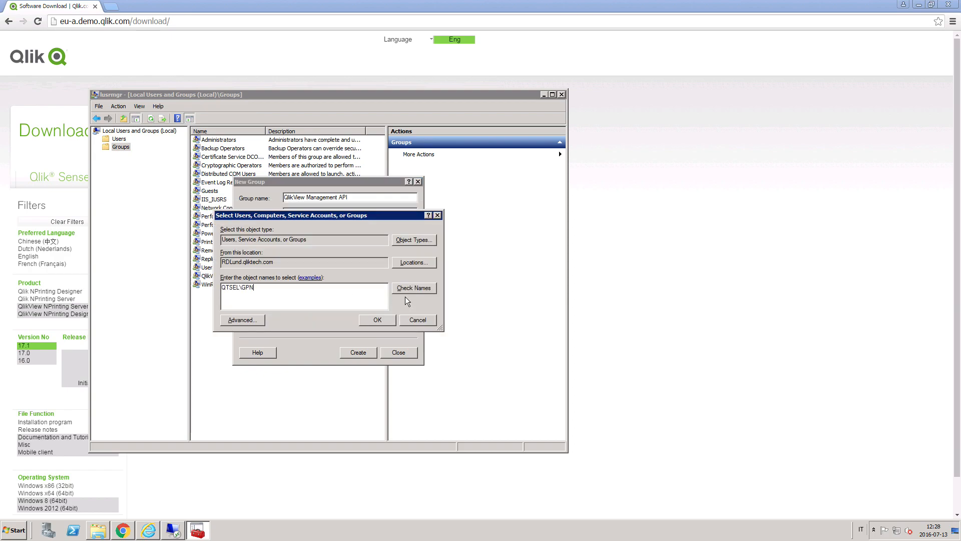
left_click(377, 319)
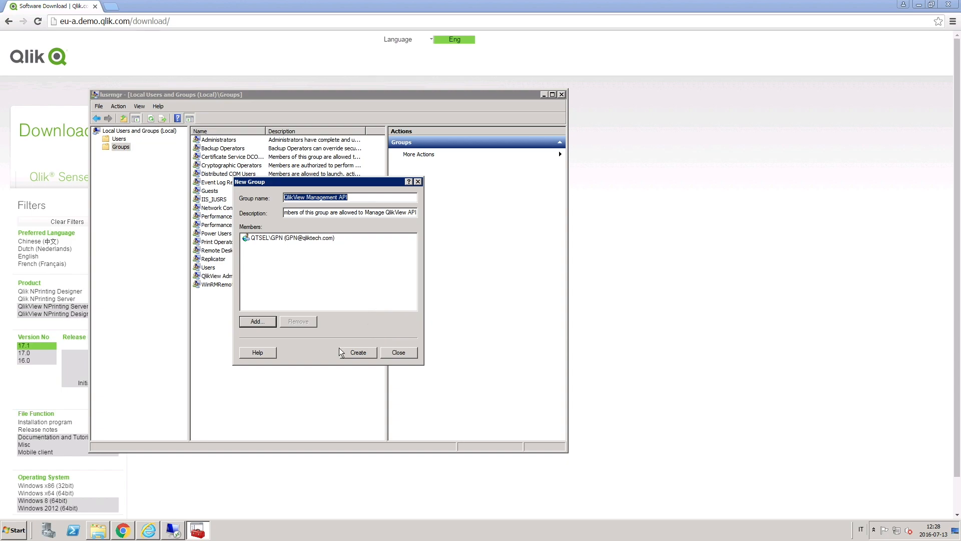
left_click(359, 352)
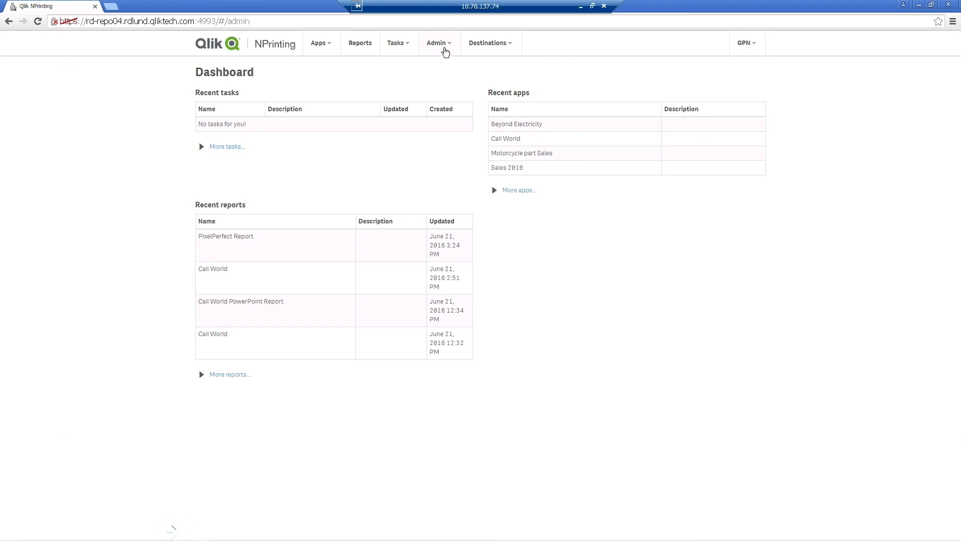
Reach the On-Demand settings under Admin > Settings, where trusted origins are still empty
left_click(438, 43)
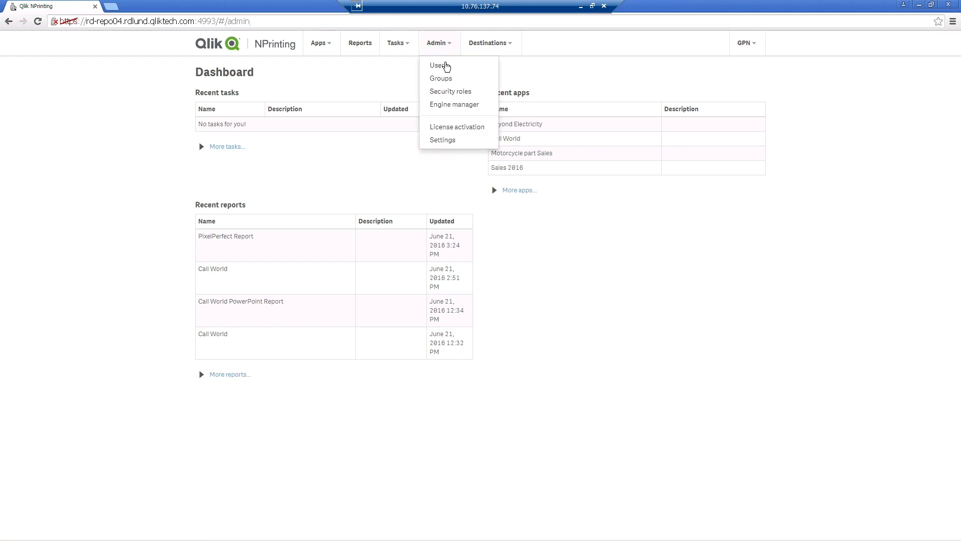
left_click(442, 140)
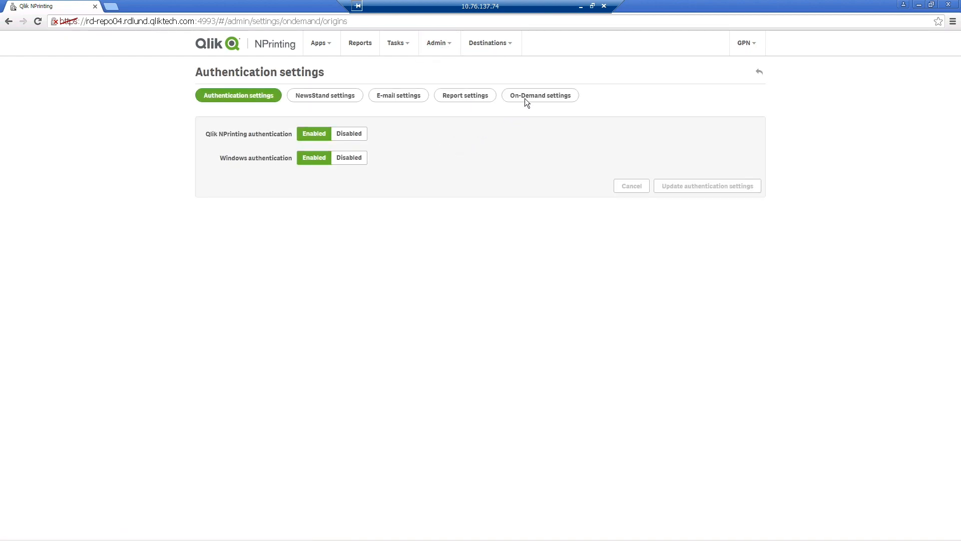
left_click(539, 95)
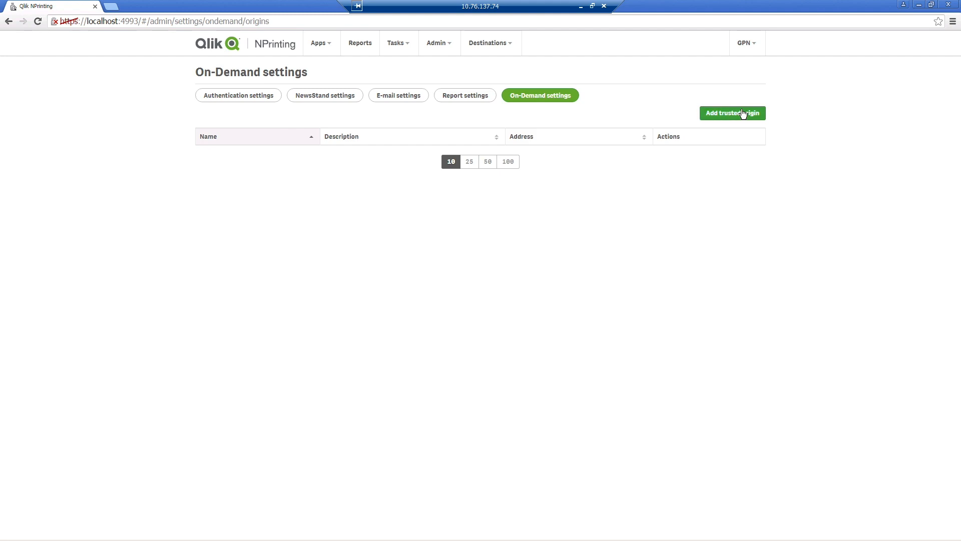
left_click(732, 113)
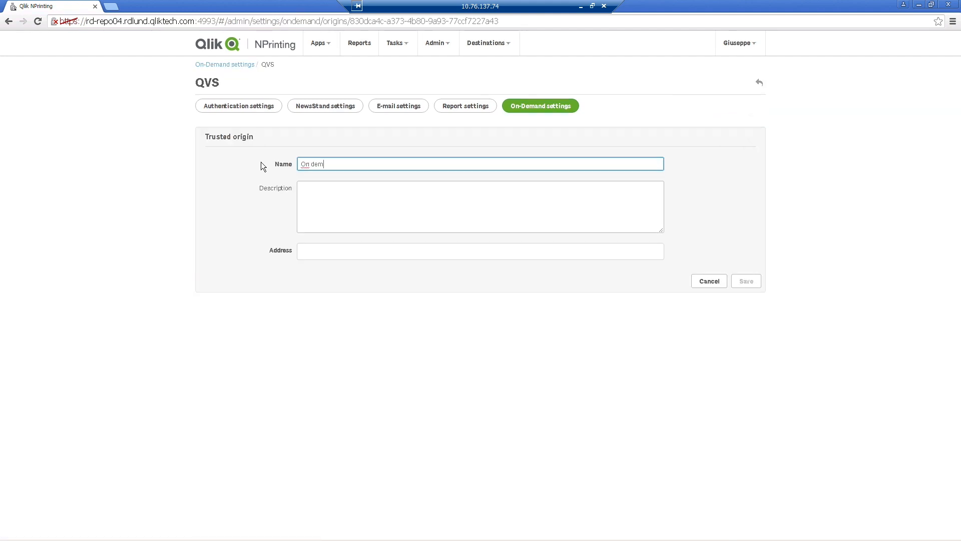
type("and")
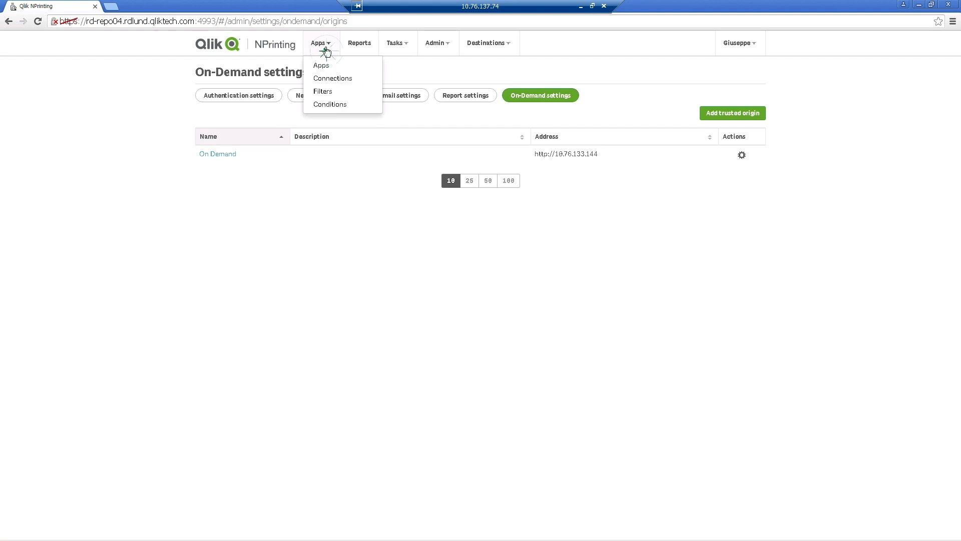
Create an 'On demand connection' QlikView Server connection for the On demand app pointing to Movie Database.qvw
left_click(333, 78)
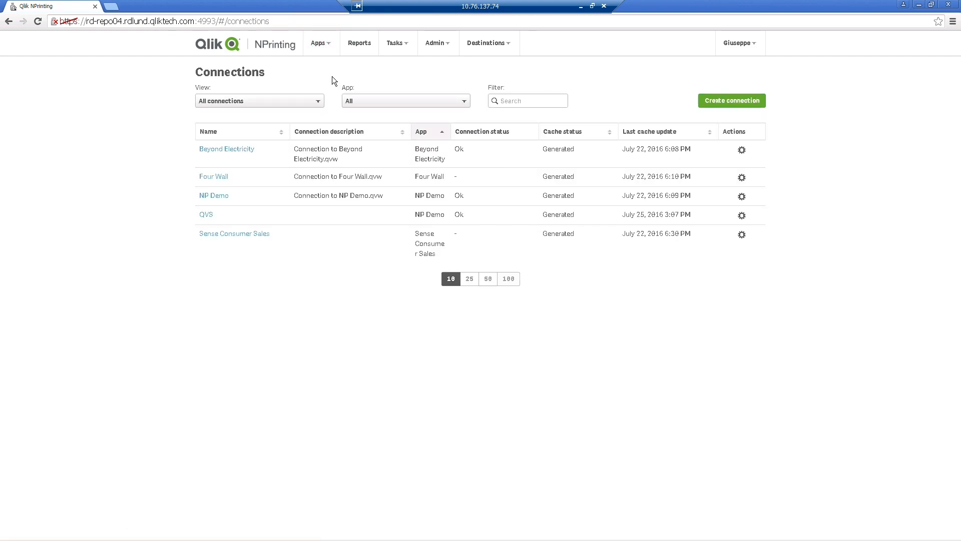
left_click(731, 100)
type("QlikView Server")
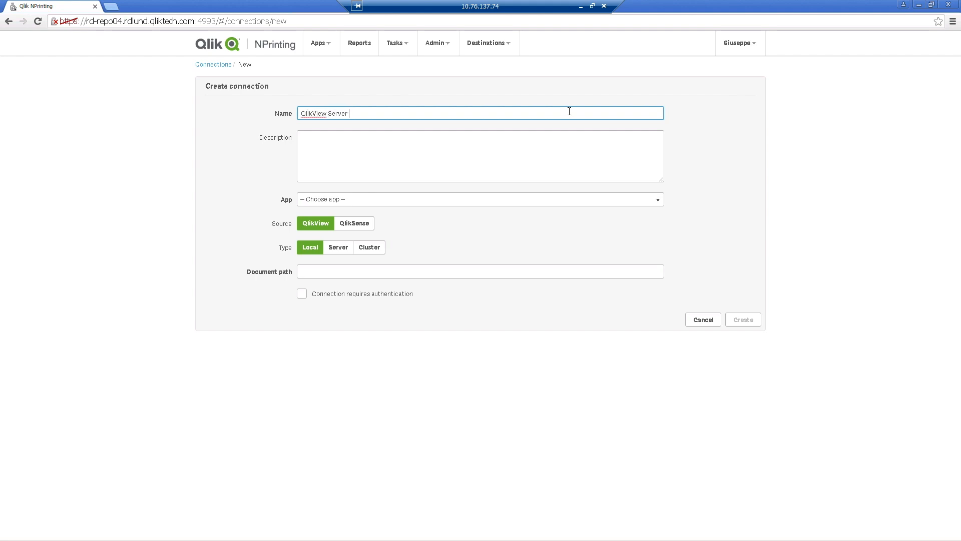
type("Connection")
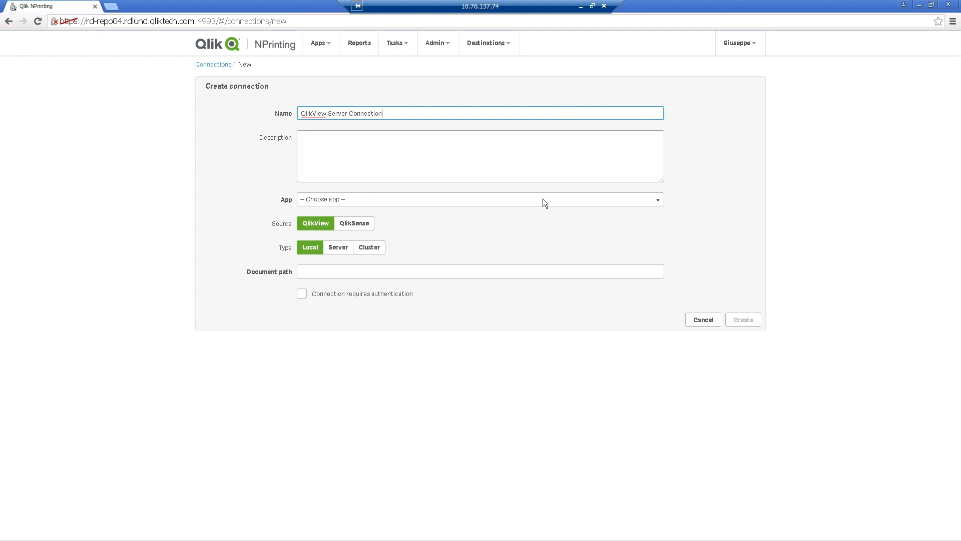
left_click(480, 198)
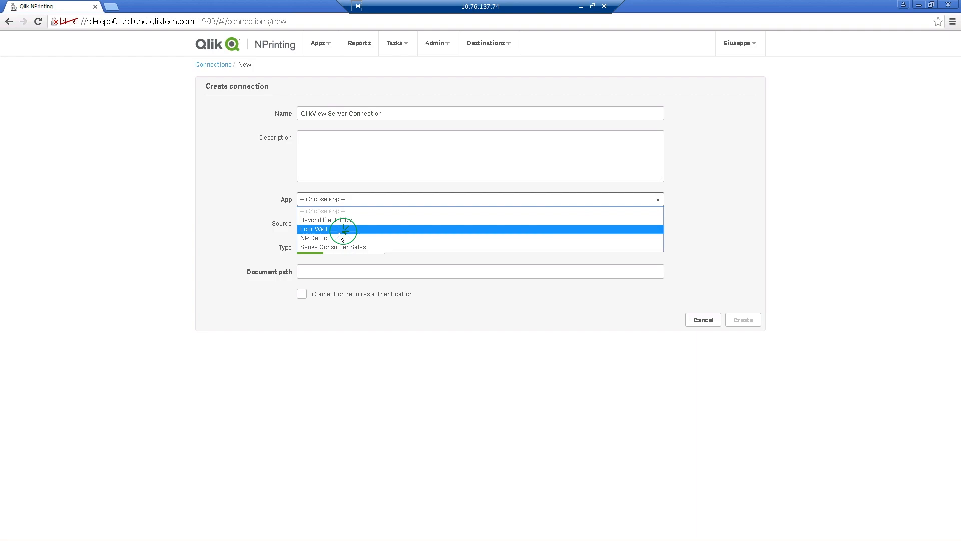
left_click(312, 238)
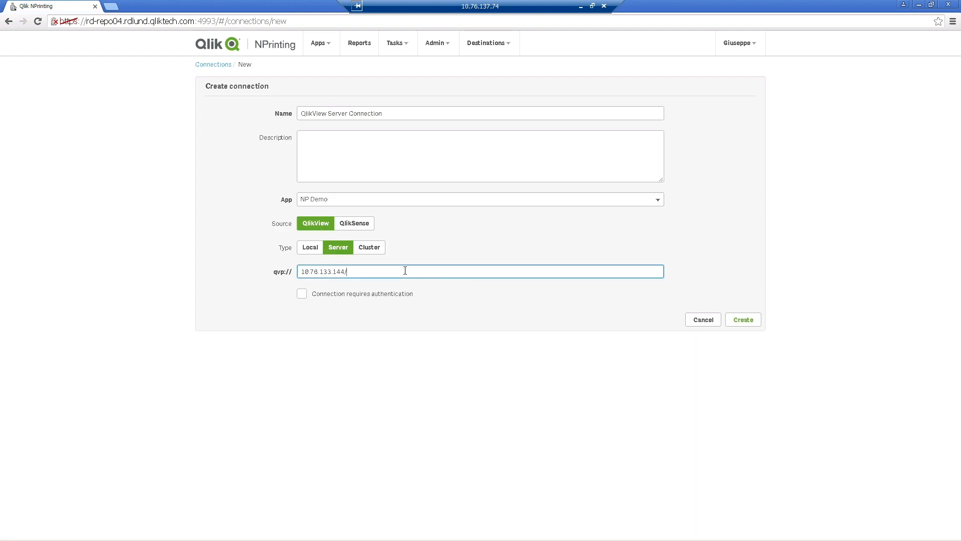
type("Movie Database.qvw")
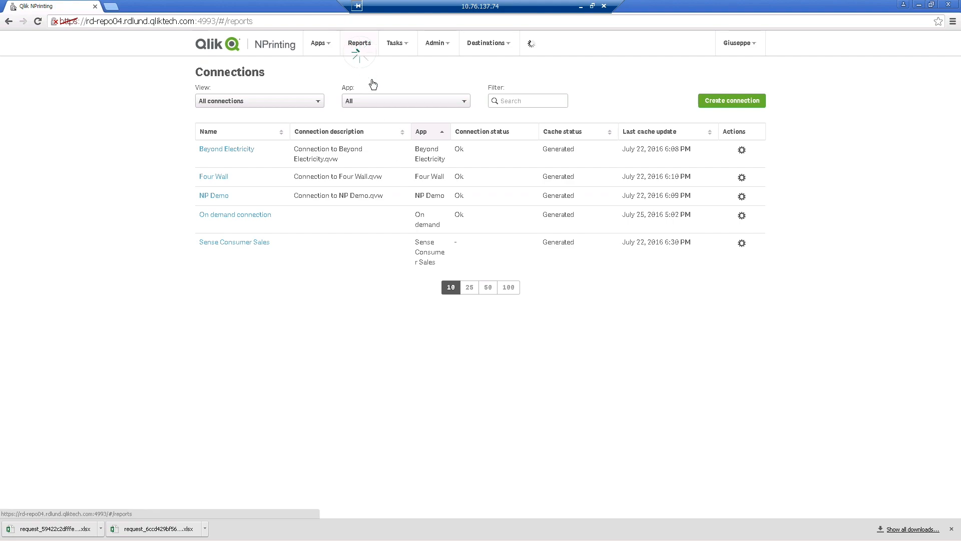
Create 'On demand report' for the On demand app with Enable On-Demand ticked
left_click(358, 43)
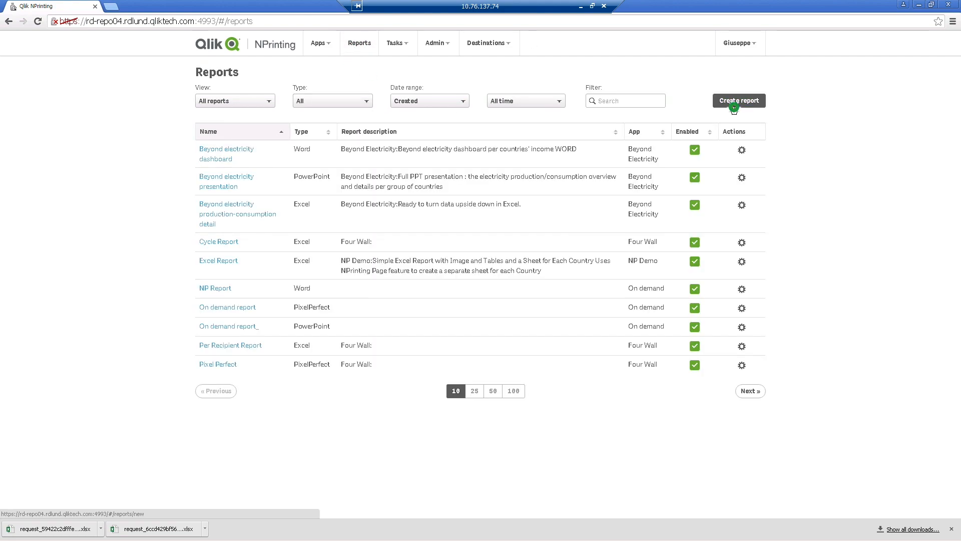
left_click(739, 100)
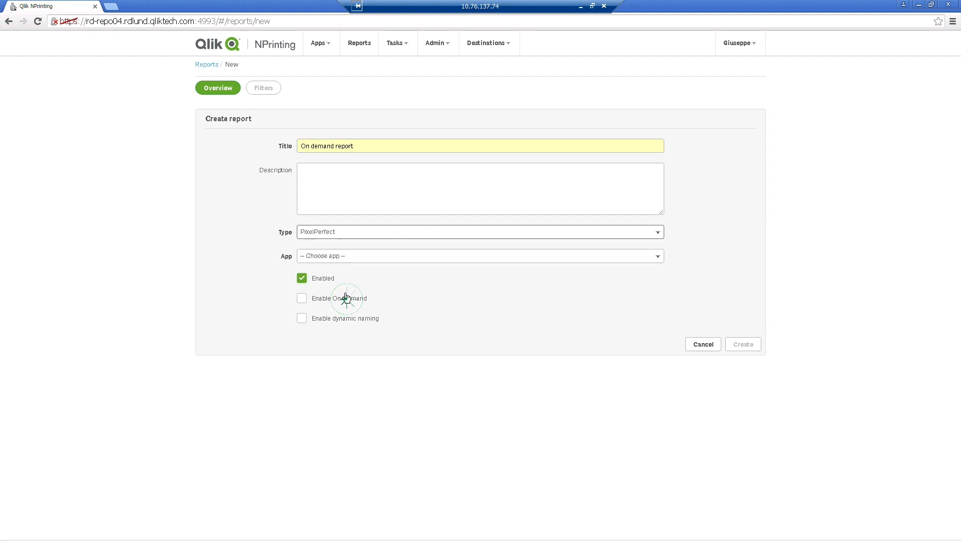
left_click(480, 255)
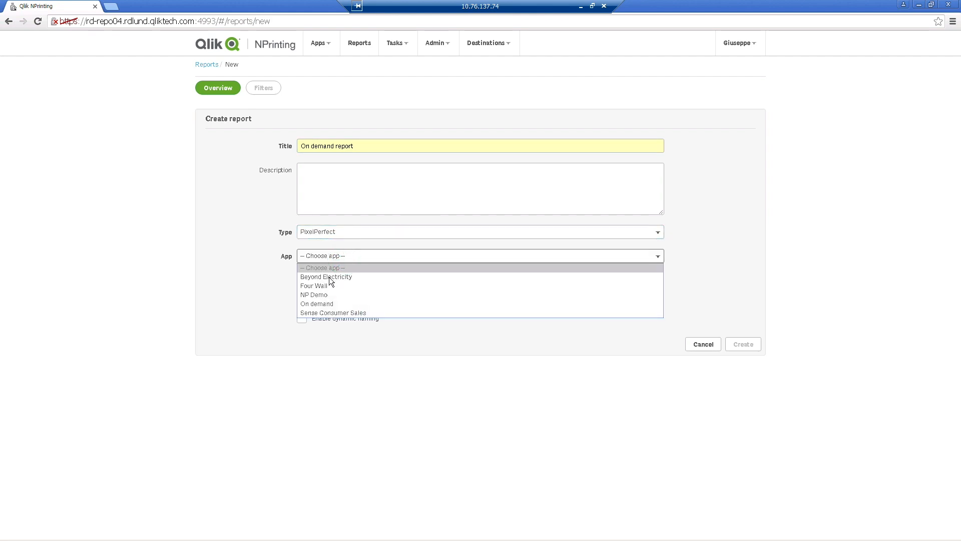
left_click(317, 304)
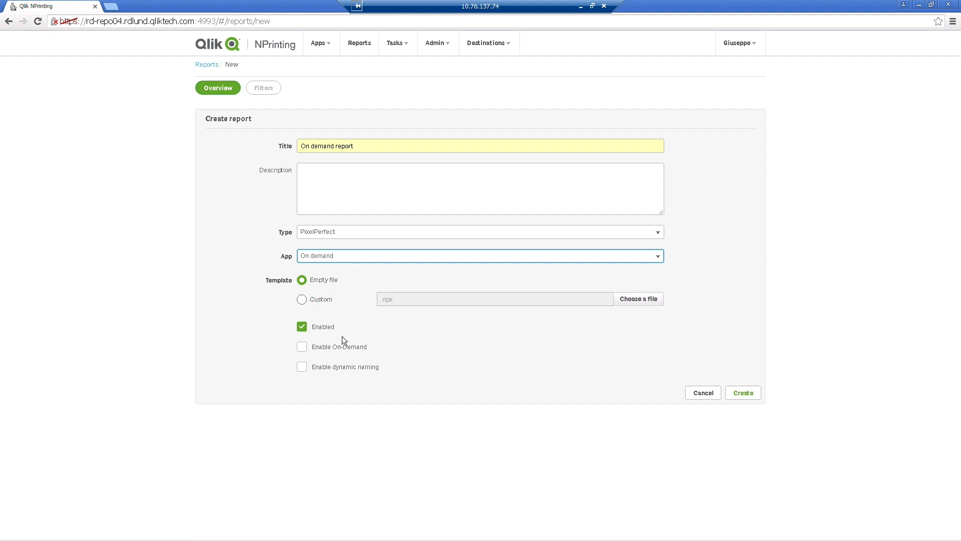
left_click(301, 346)
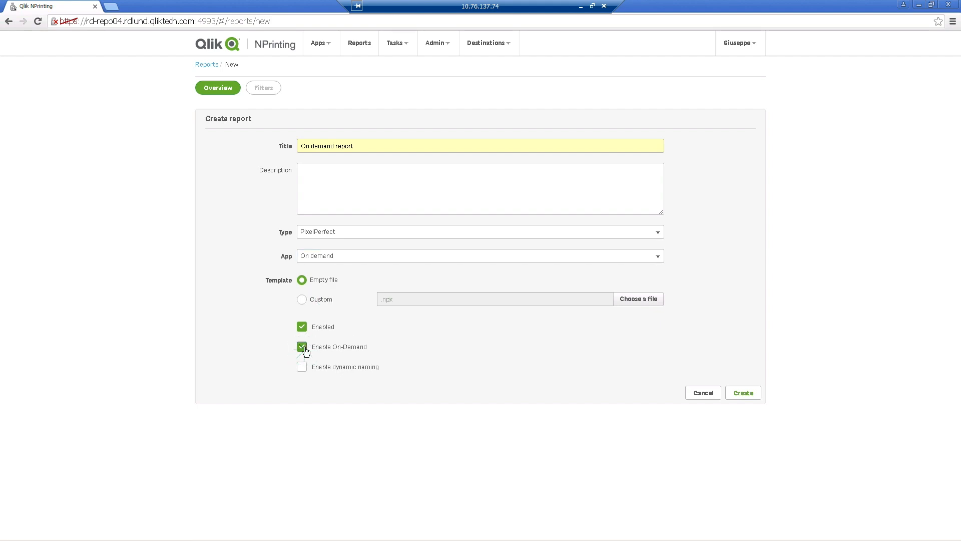
left_click(741, 392)
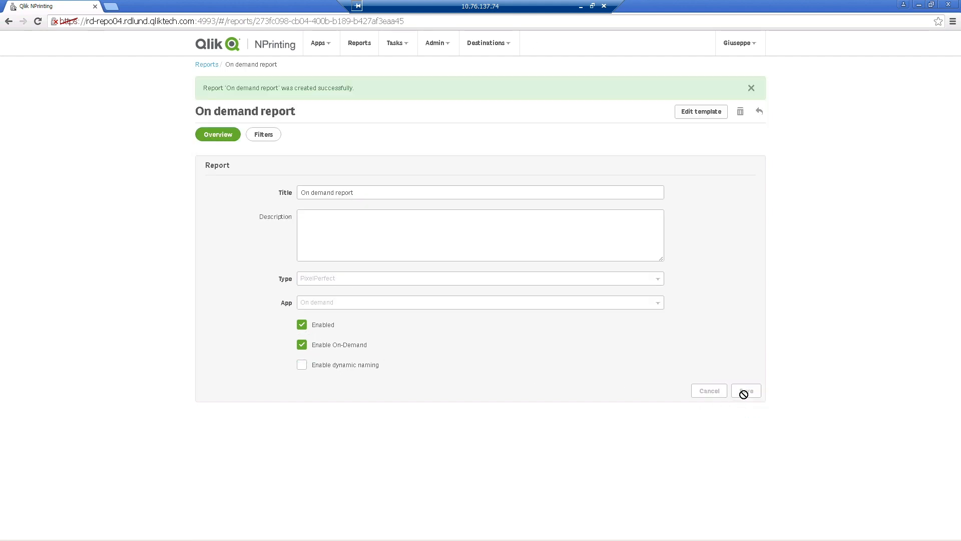
Bring up the report's template in the Template Editor, maximized to full screen
left_click(701, 111)
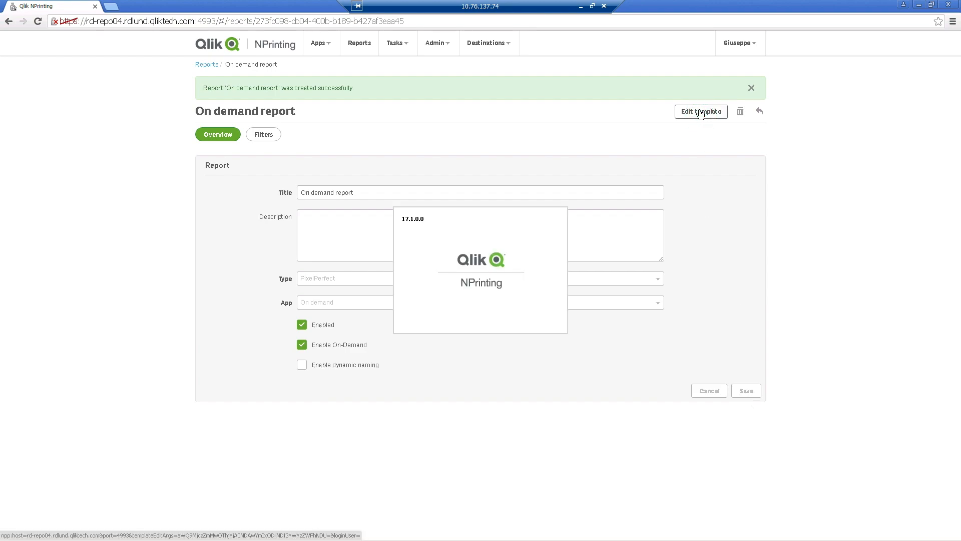
left_click(701, 111)
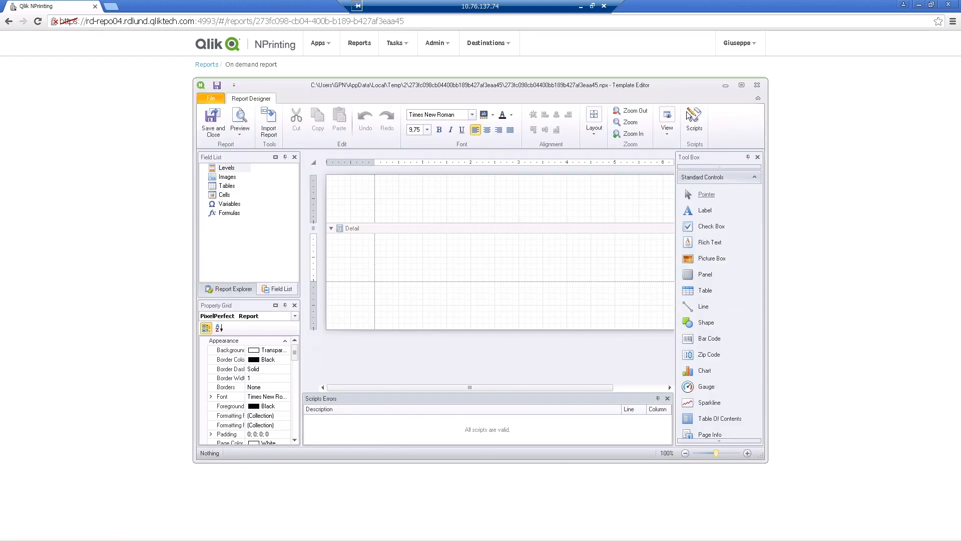
left_click(740, 85)
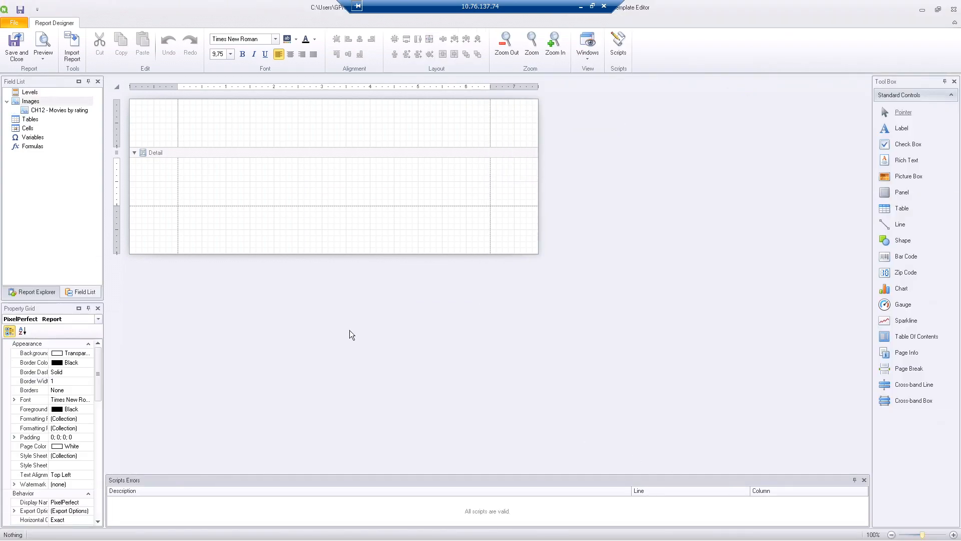
Add the Movies by rating and Number of Movies objects to the template's Tables node
right_click(31, 120)
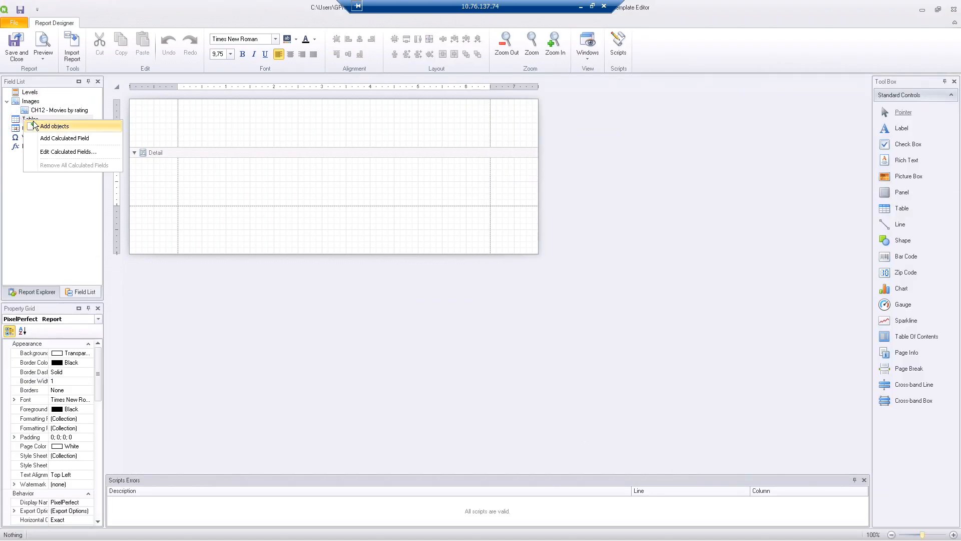
left_click(54, 126)
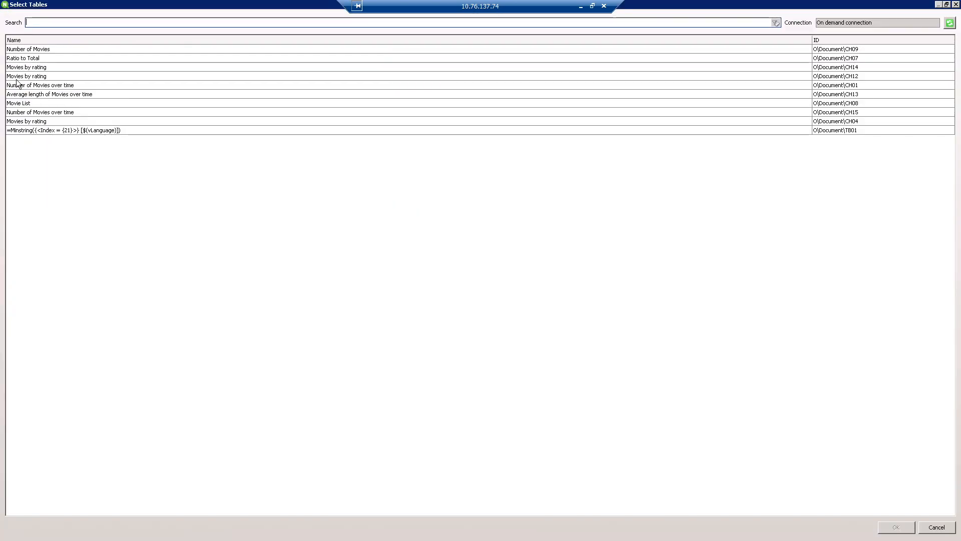
left_click(26, 67)
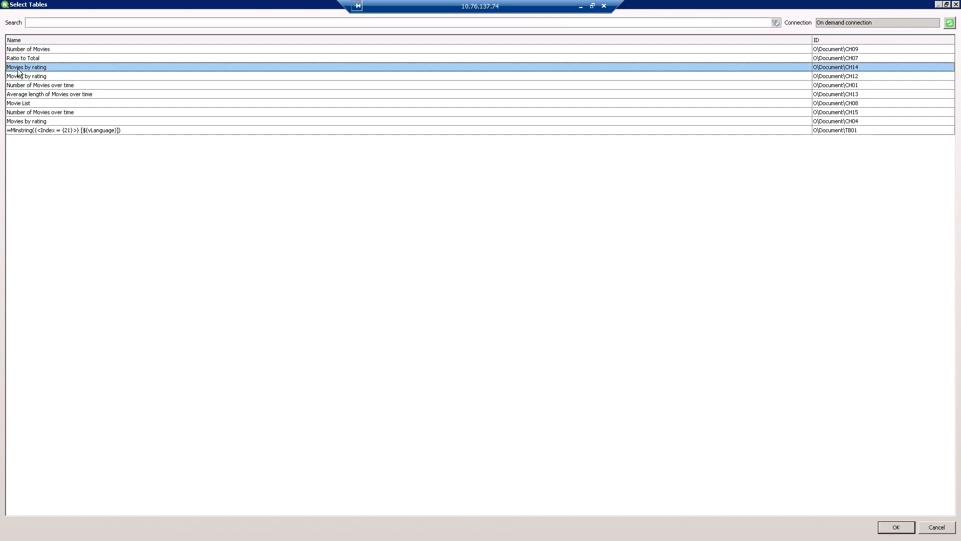
left_click(28, 50)
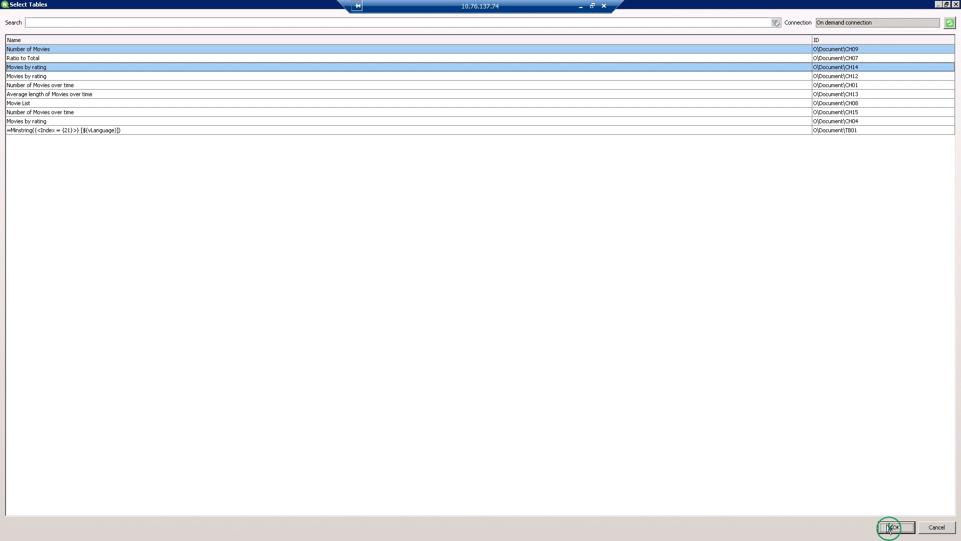
left_click(895, 528)
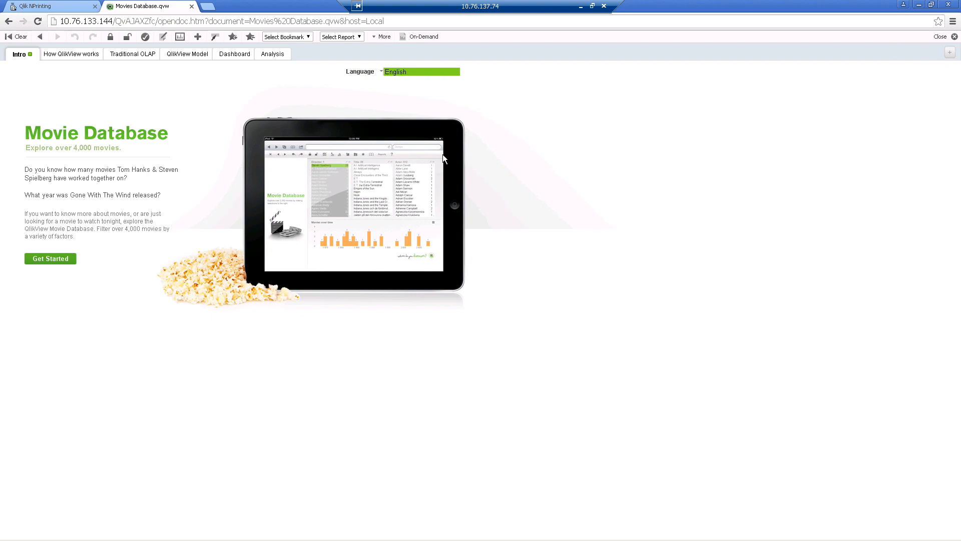
Queue a new On demand report with Export as set to PDF and generate it
left_click(422, 36)
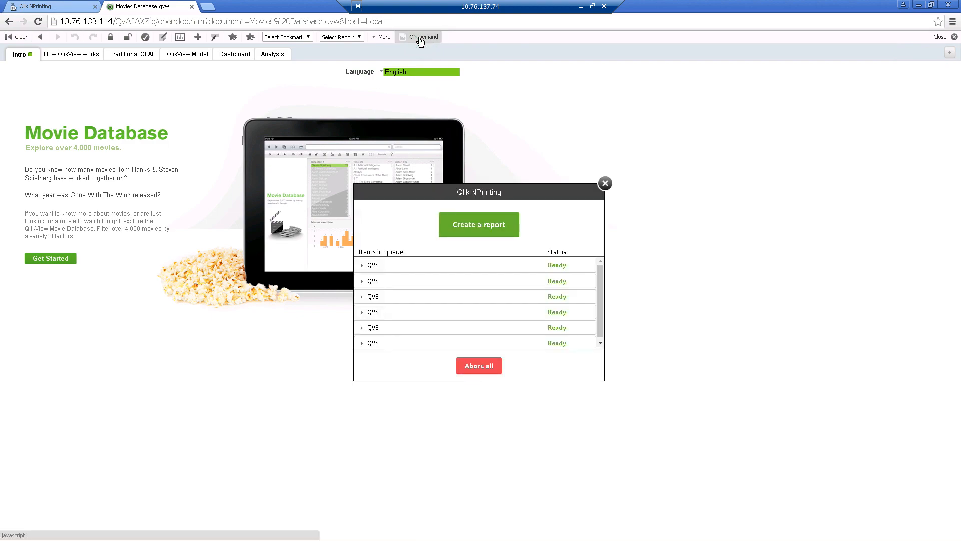
left_click(478, 224)
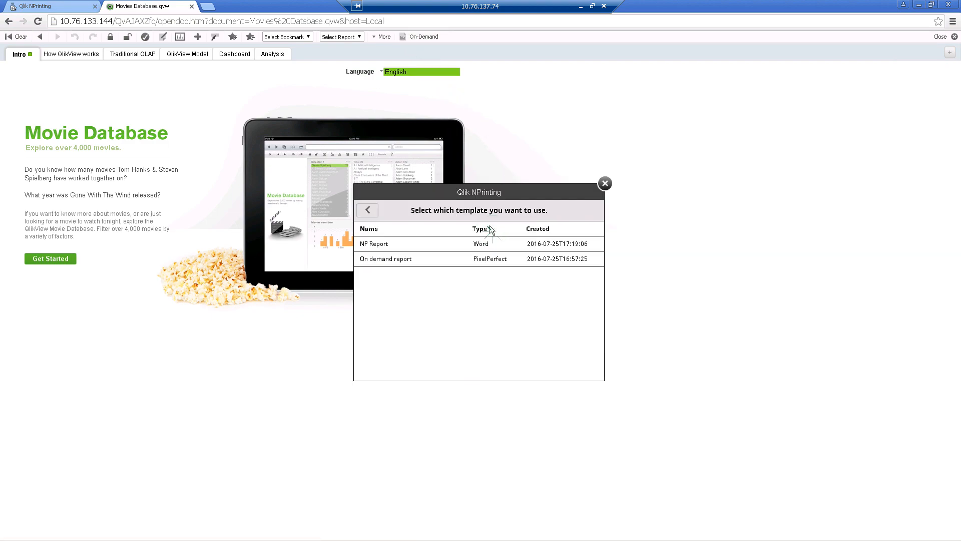
left_click(384, 258)
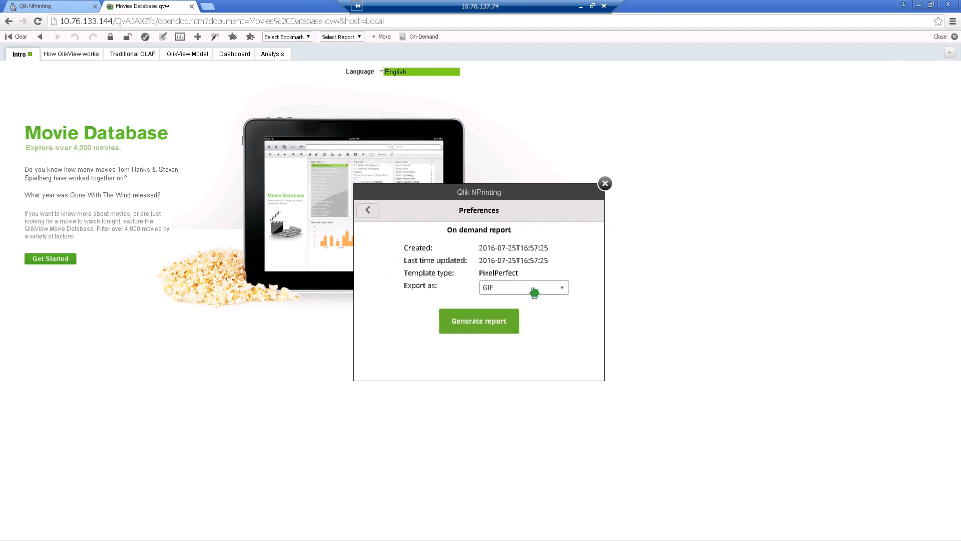
left_click(523, 287)
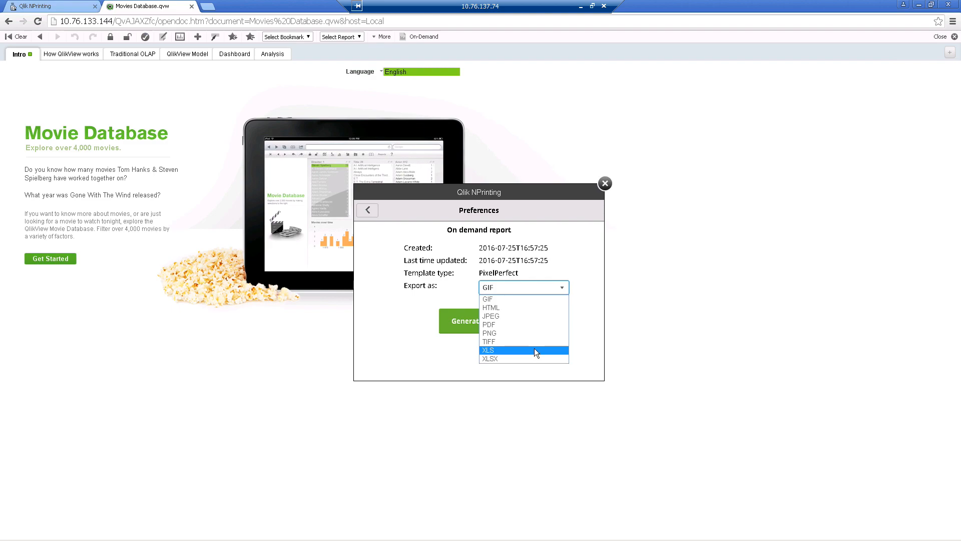
left_click(488, 324)
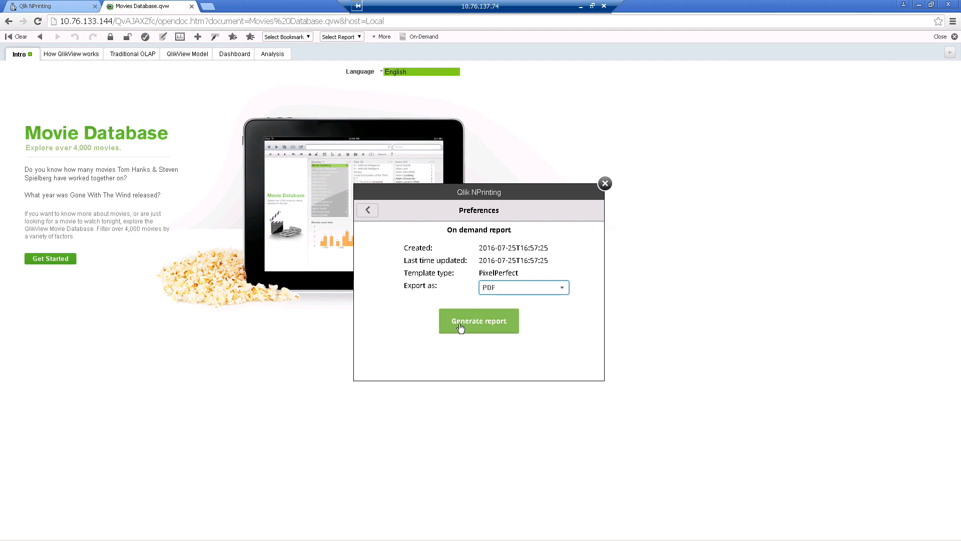
left_click(479, 320)
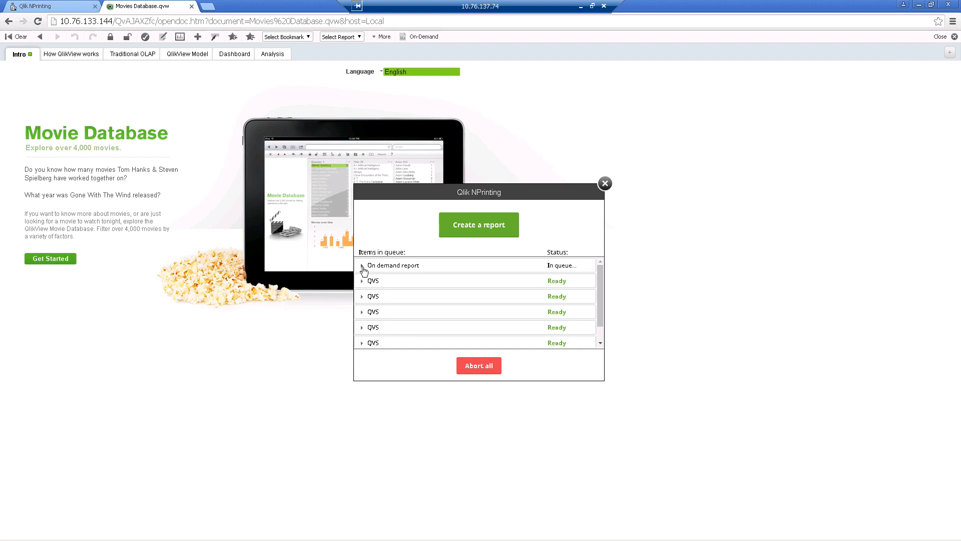
Download the finished On demand report and view its ACME Bonds PDF in the browser
left_click(362, 265)
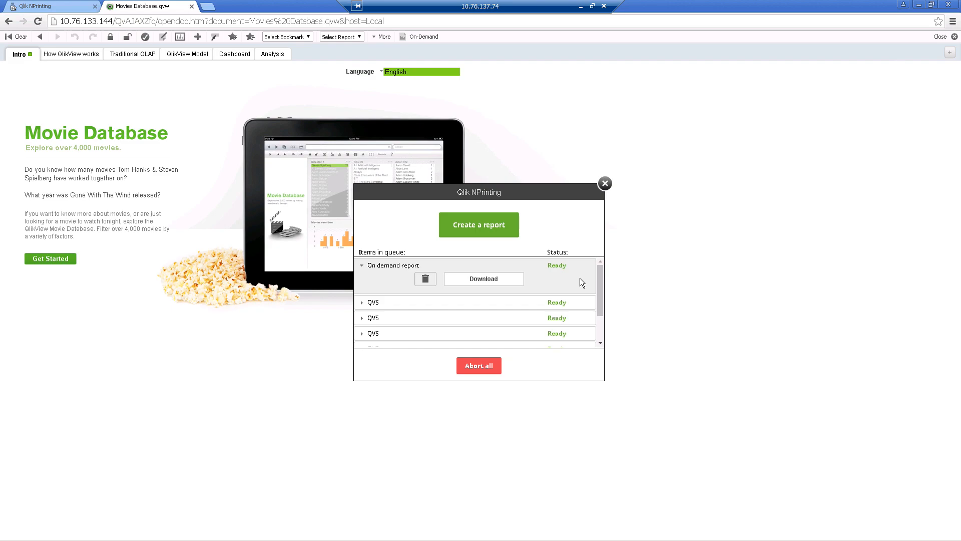
left_click(482, 278)
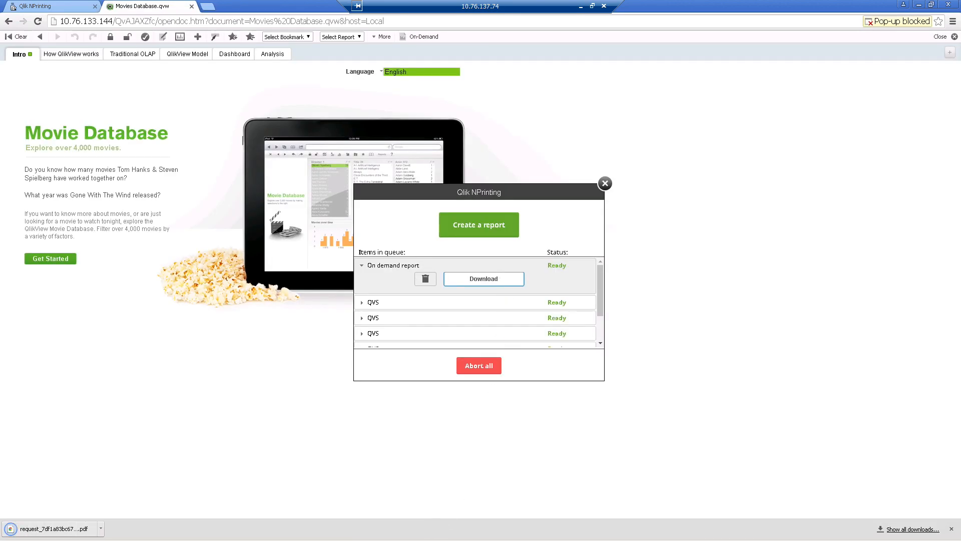
left_click(483, 278)
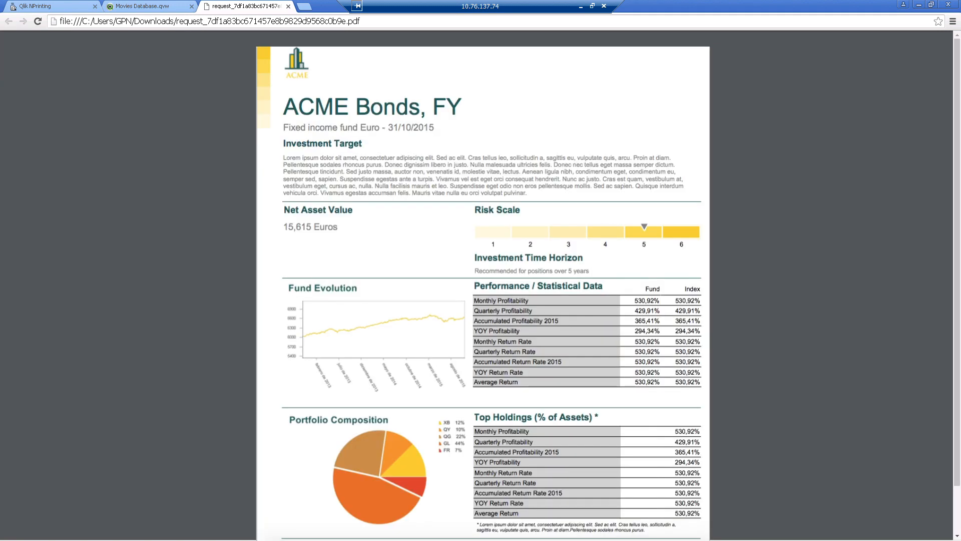